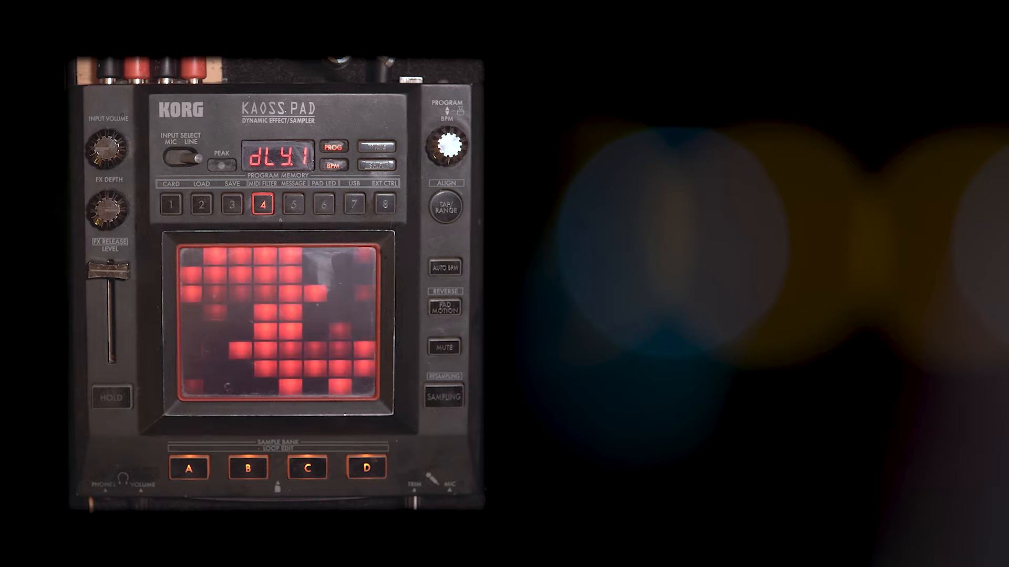
- Read the KP3 system version 2-0 from its display, then move to Korg's KP3 support downloads page
left_click(189, 466)
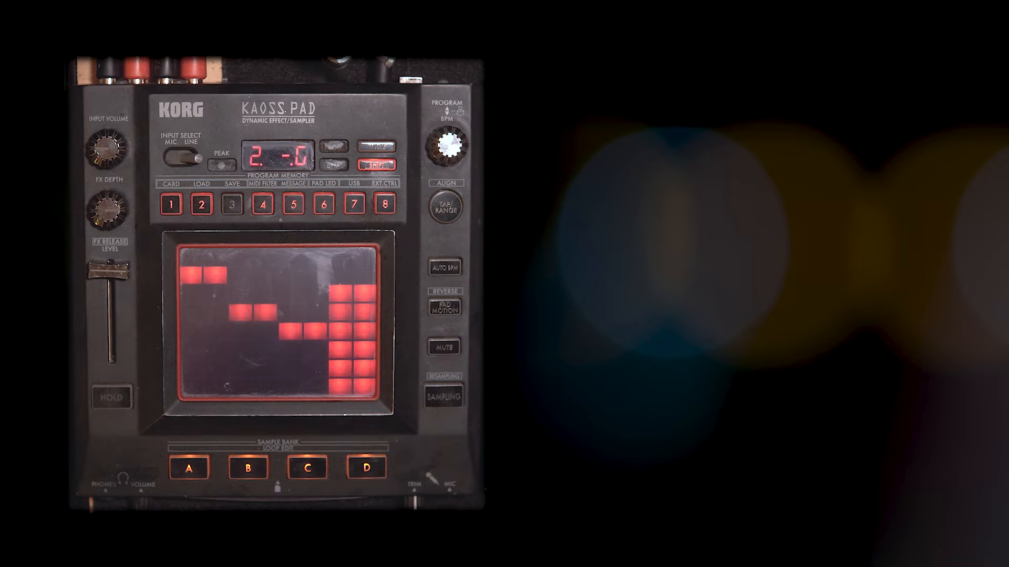
left_click(262, 203)
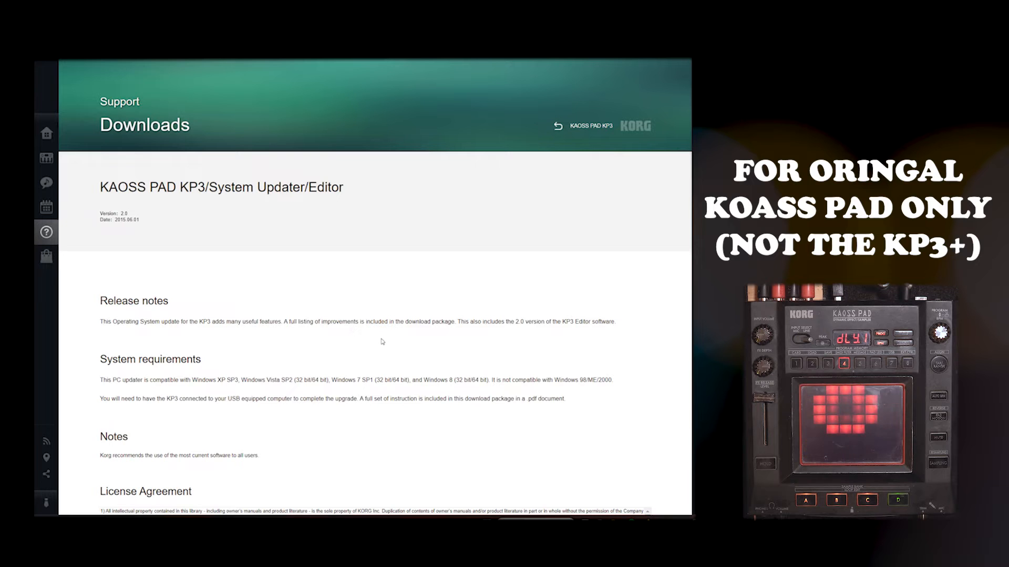
- Scroll to the Downloads section listing the KAOSS PAD KP3 System Updater/Editor 2.0 package
scroll("down", 3)
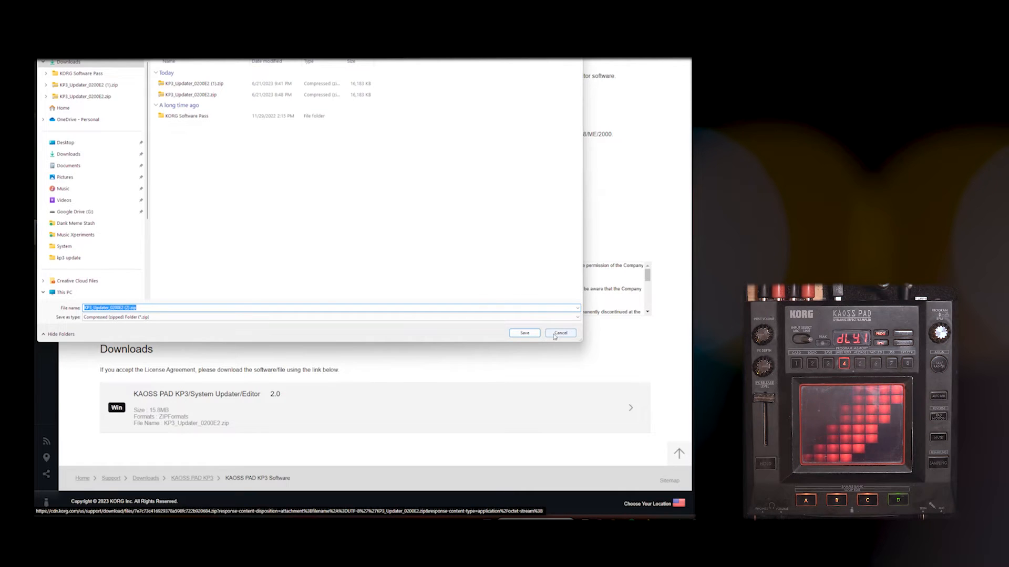
- Navigate Documents > KORG KP3 > System > KP3_0200_Updater and select KP3Updater.exe
left_click(524, 334)
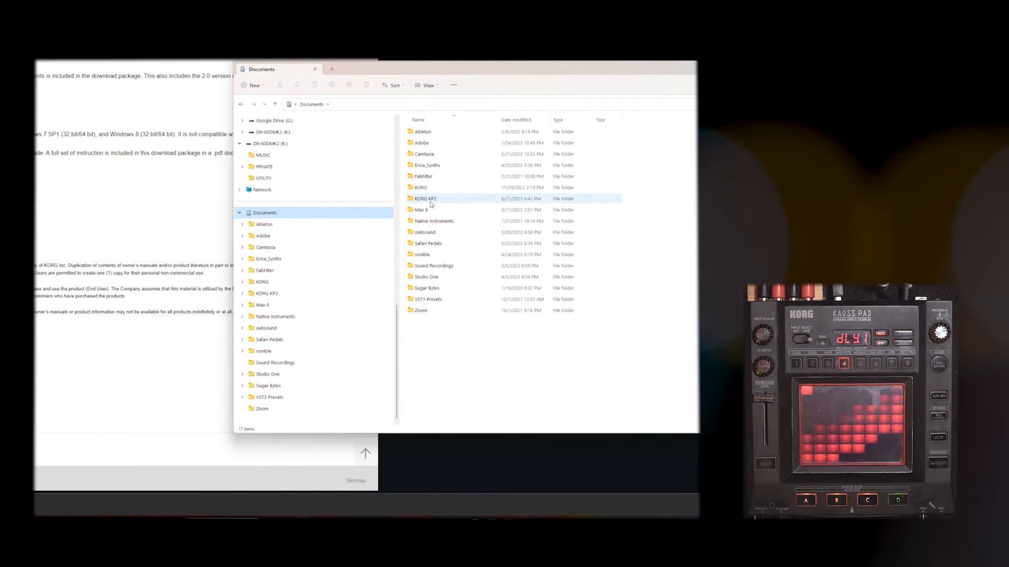
double_click(425, 198)
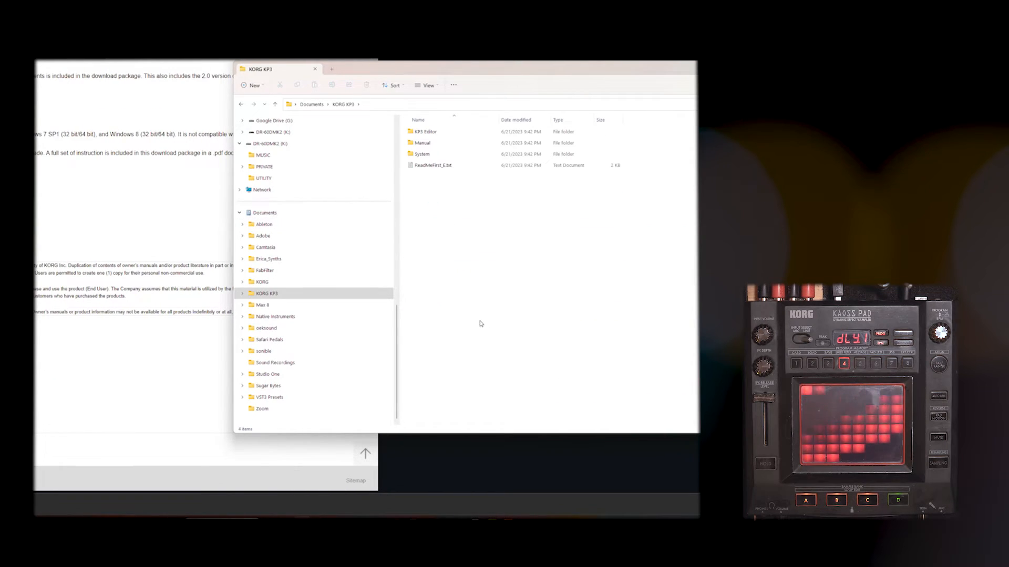
left_click(423, 153)
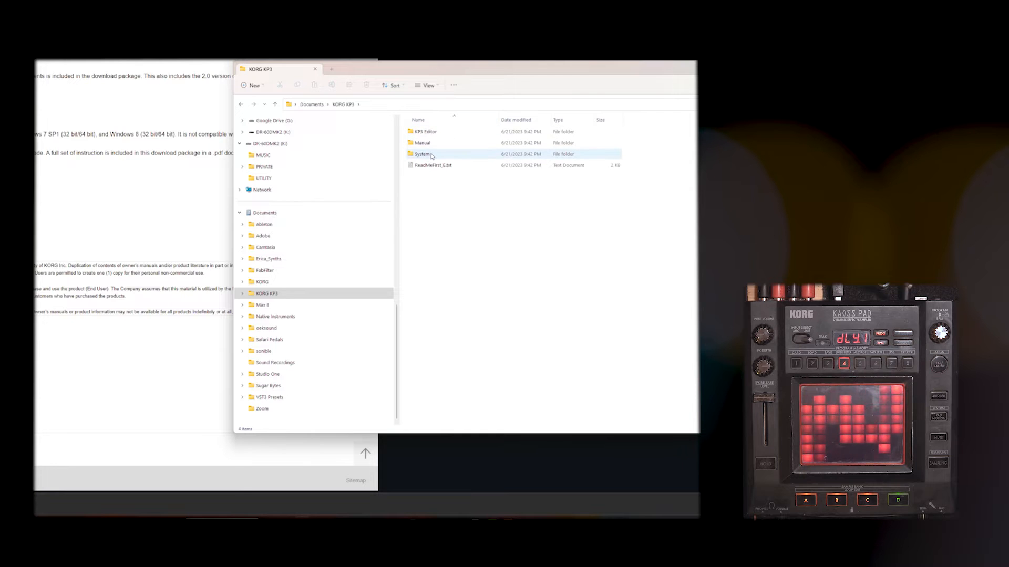
double_click(423, 154)
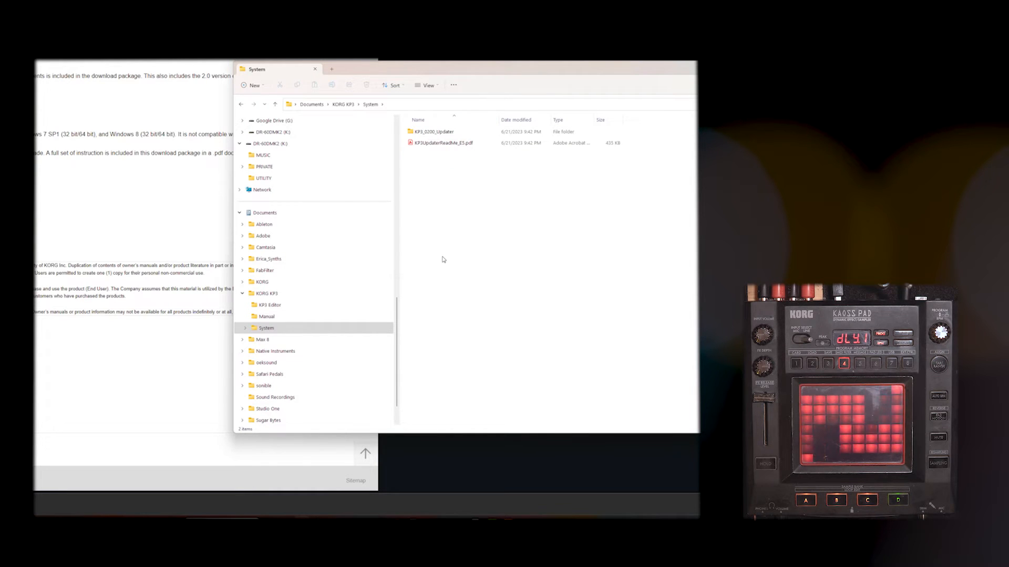
left_click(443, 142)
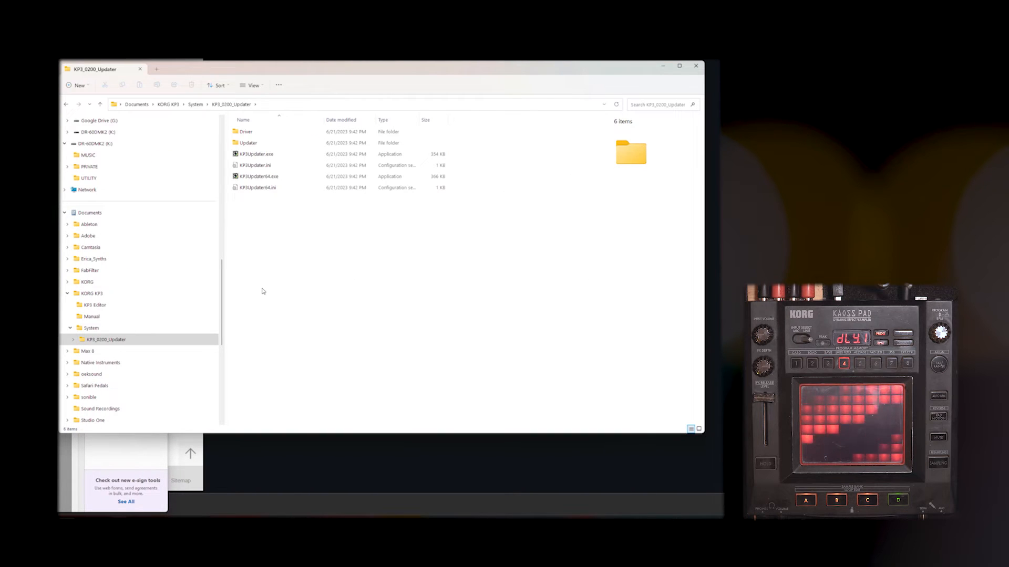
left_click(257, 153)
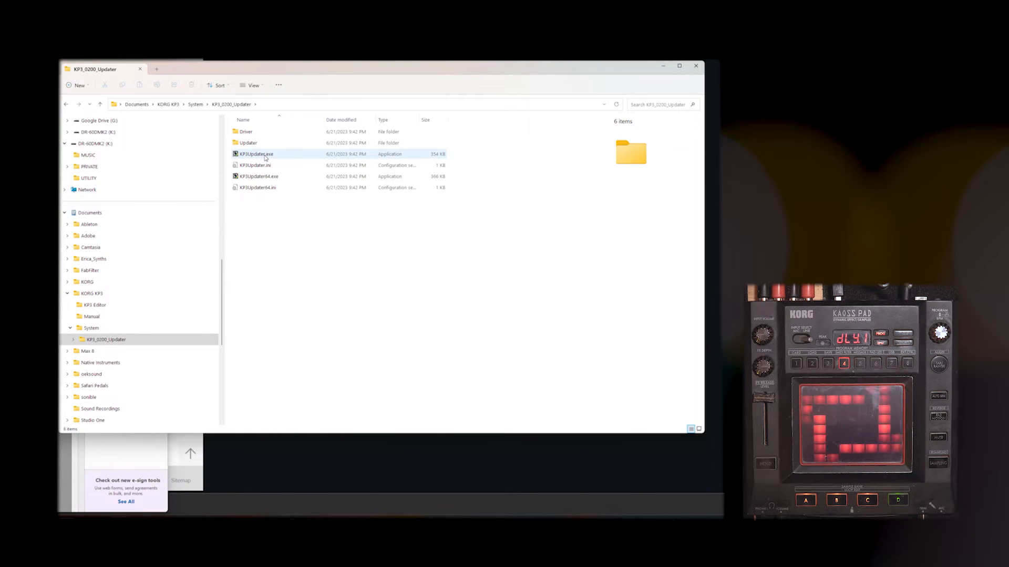
left_click(256, 153)
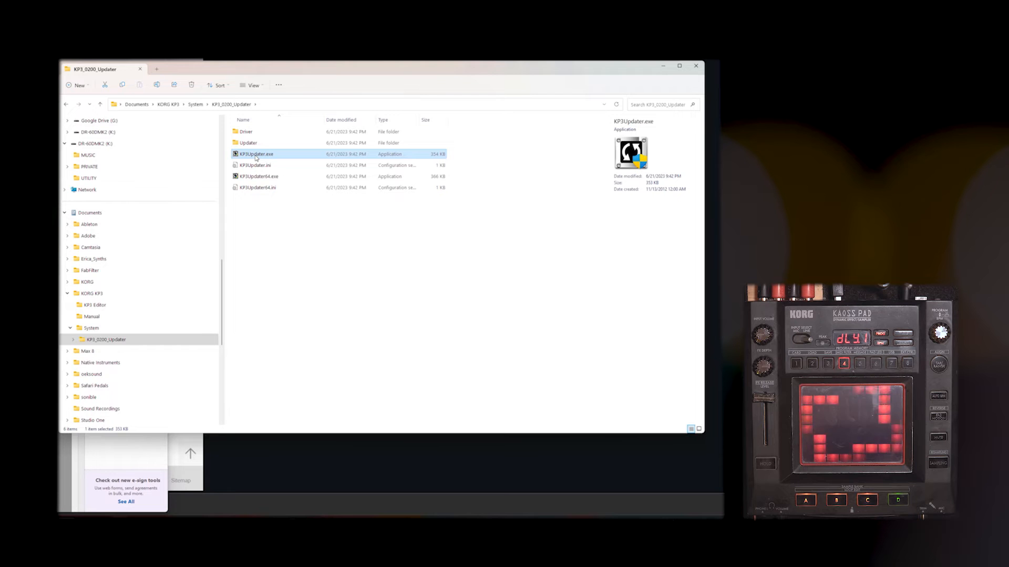
- Launch KP3Updater.exe, confirm the KP3 is connected in update mode and agree to install the driver
double_click(256, 154)
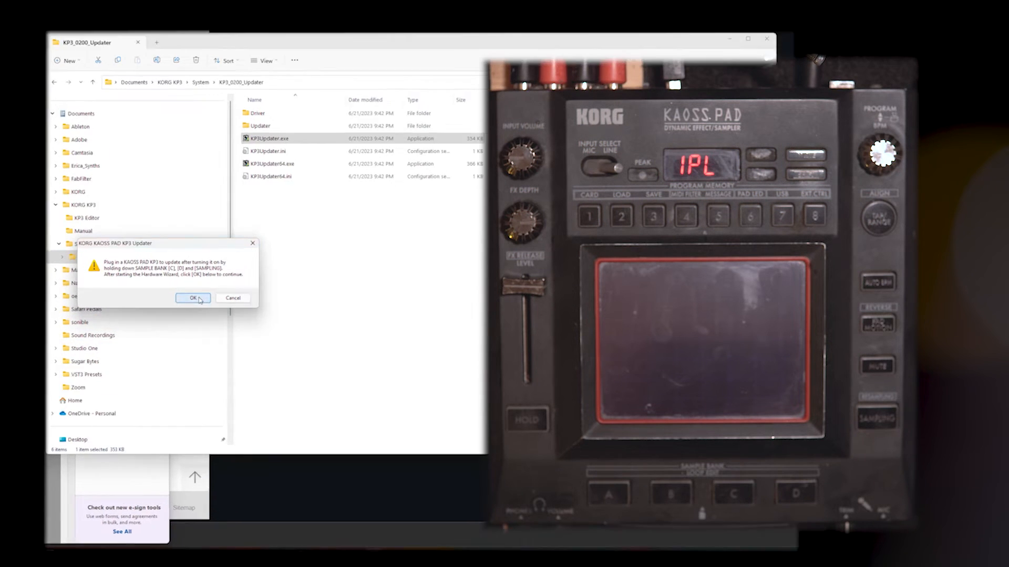
left_click(192, 297)
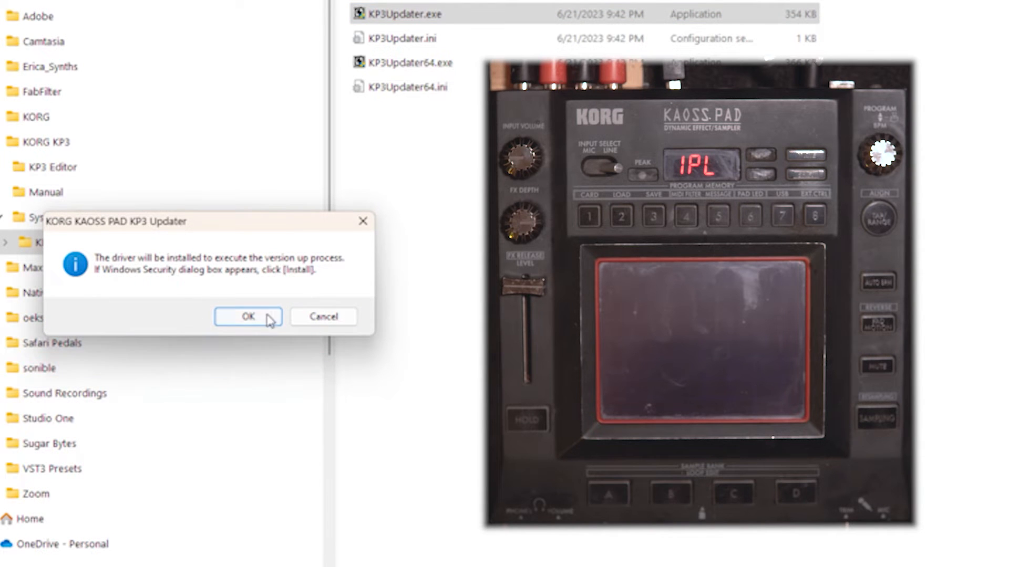
left_click(247, 317)
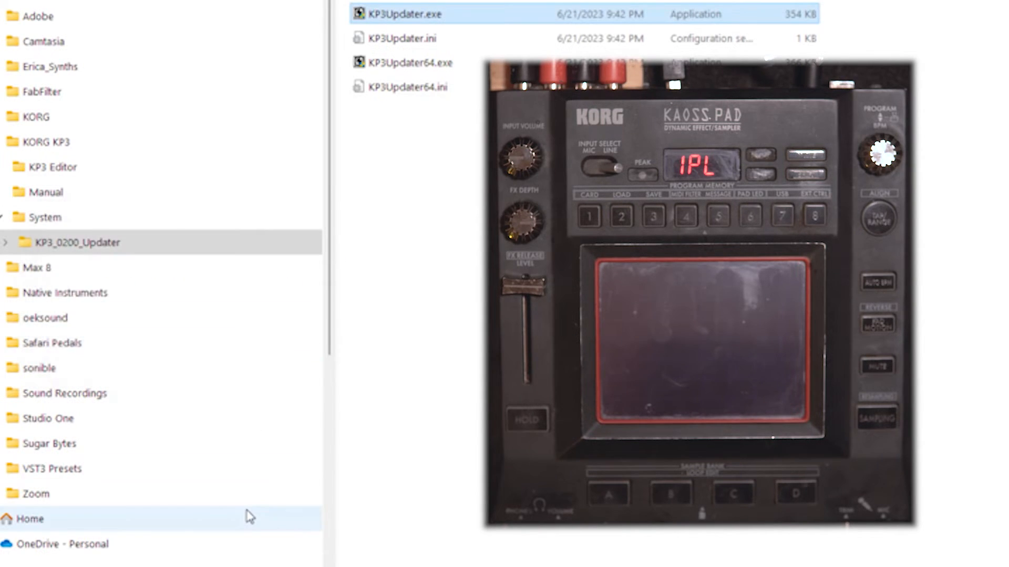
double_click(402, 13)
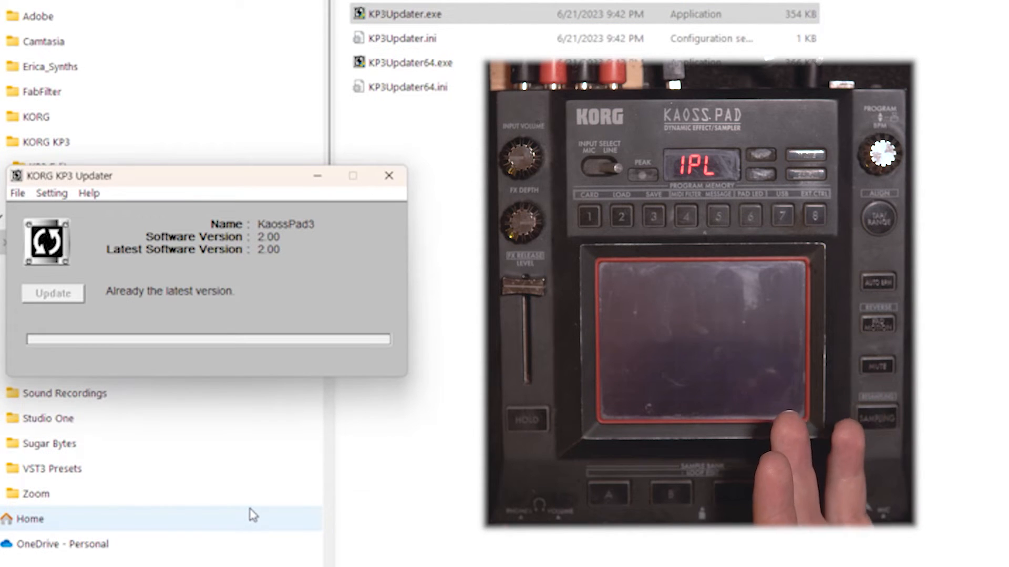
mouse_move(209, 269)
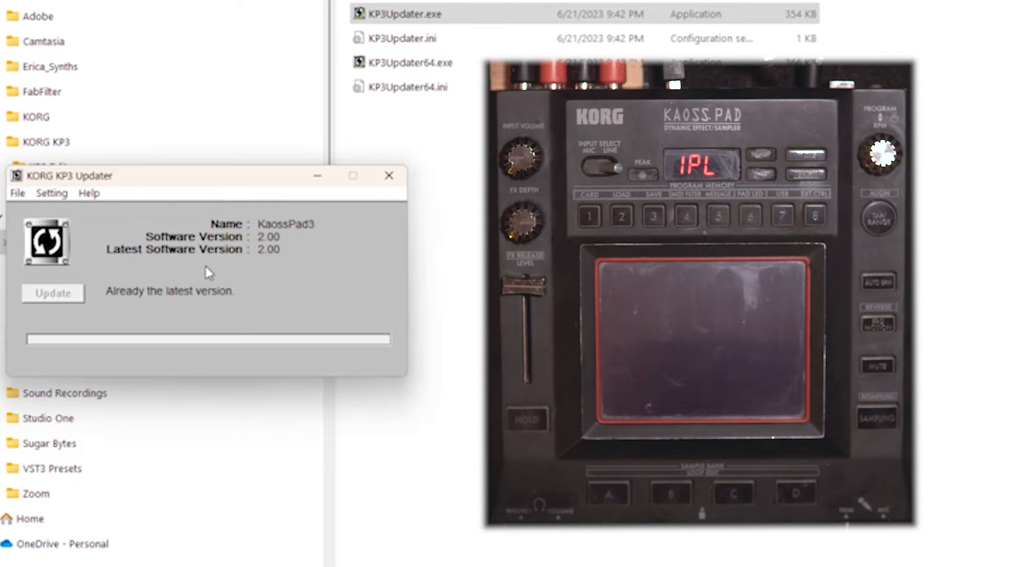
mouse_move(193, 274)
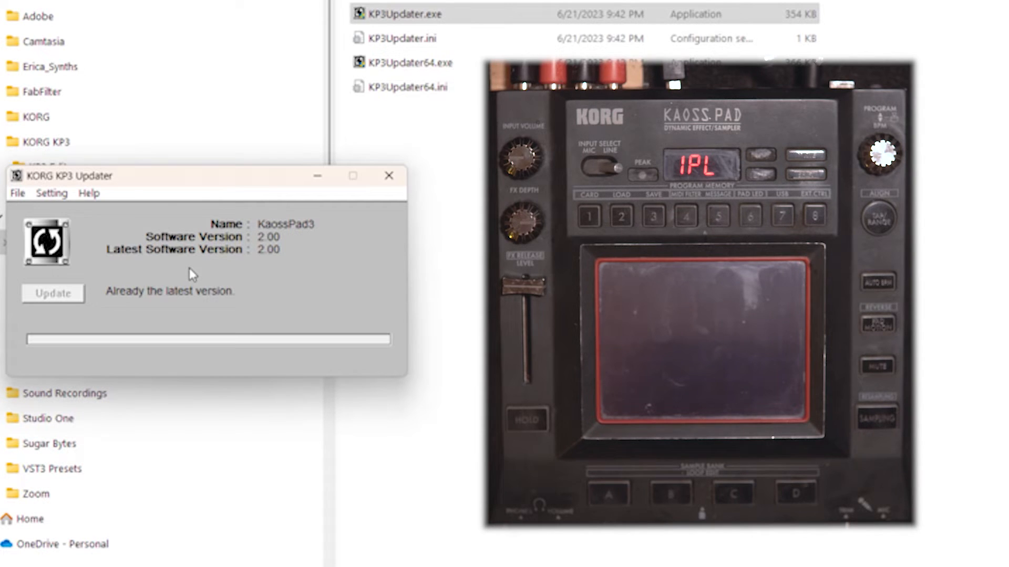
mouse_move(188, 334)
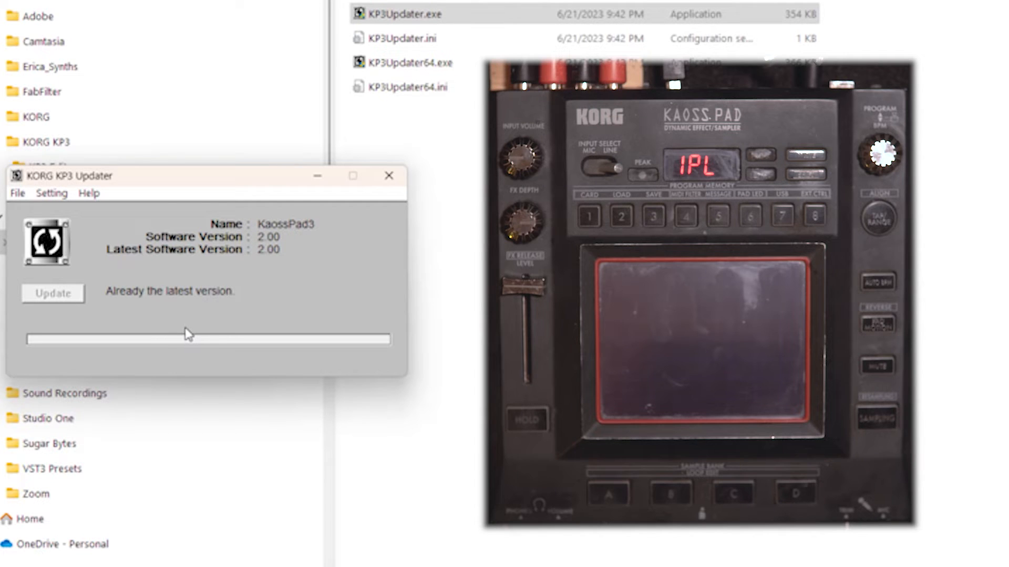
mouse_move(127, 417)
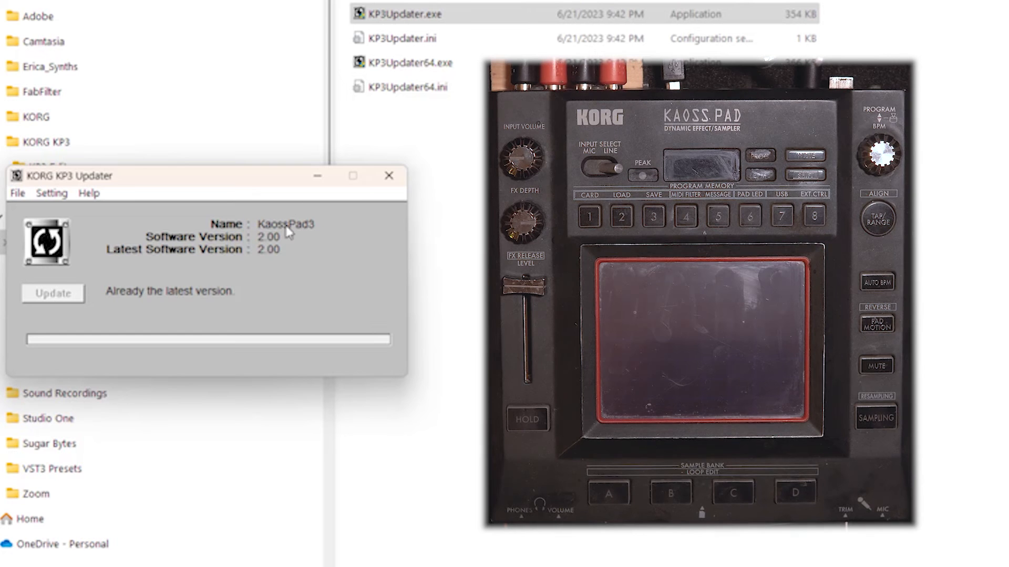
- Accept the version 2.00 already-latest result, uninstall the update driver and close the updater
left_click(52, 293)
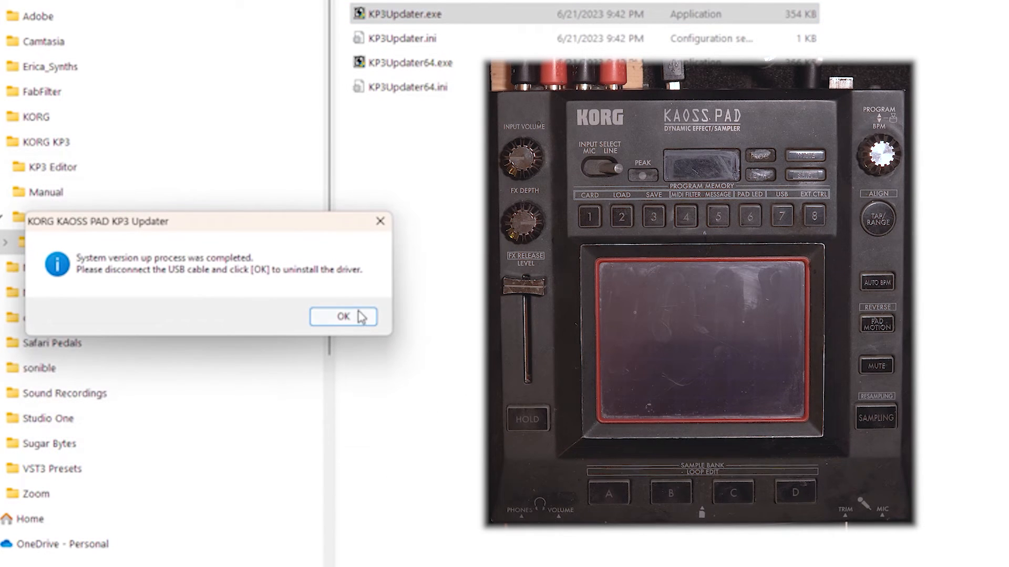
left_click(342, 316)
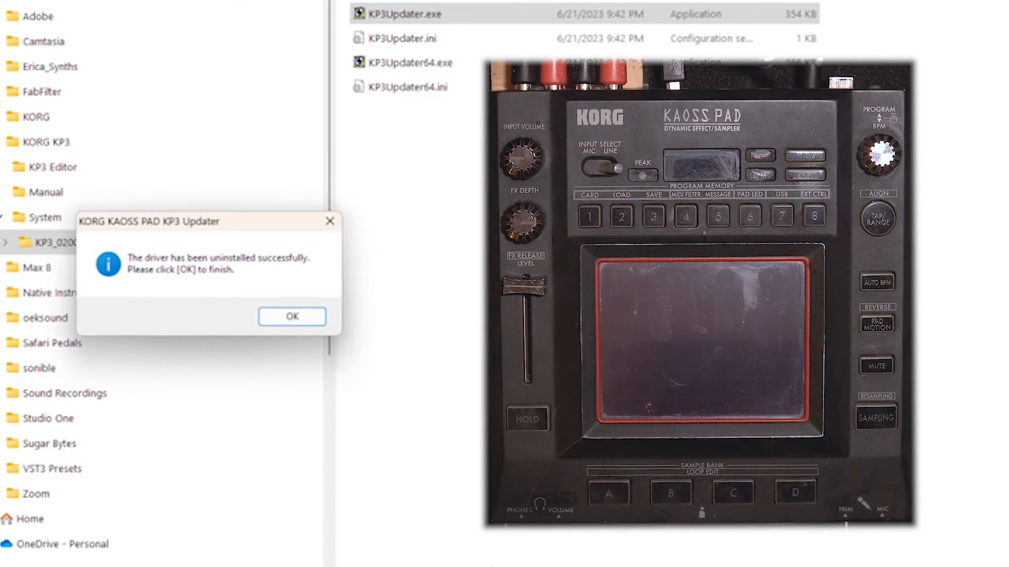
left_click(291, 317)
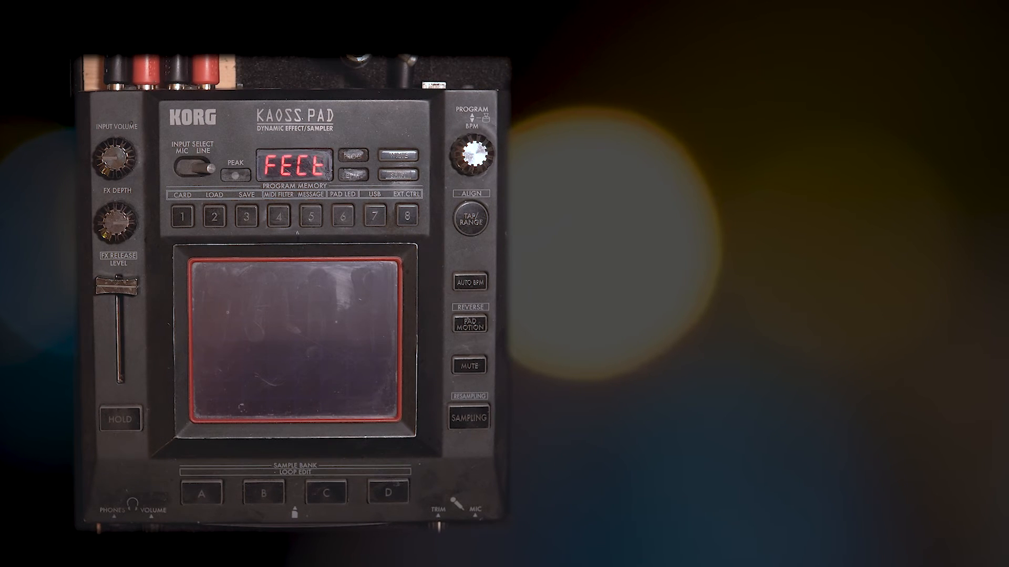
- Start KP3 Editor and acknowledge the 'KP3 is not found' warning to work offline
left_click(182, 216)
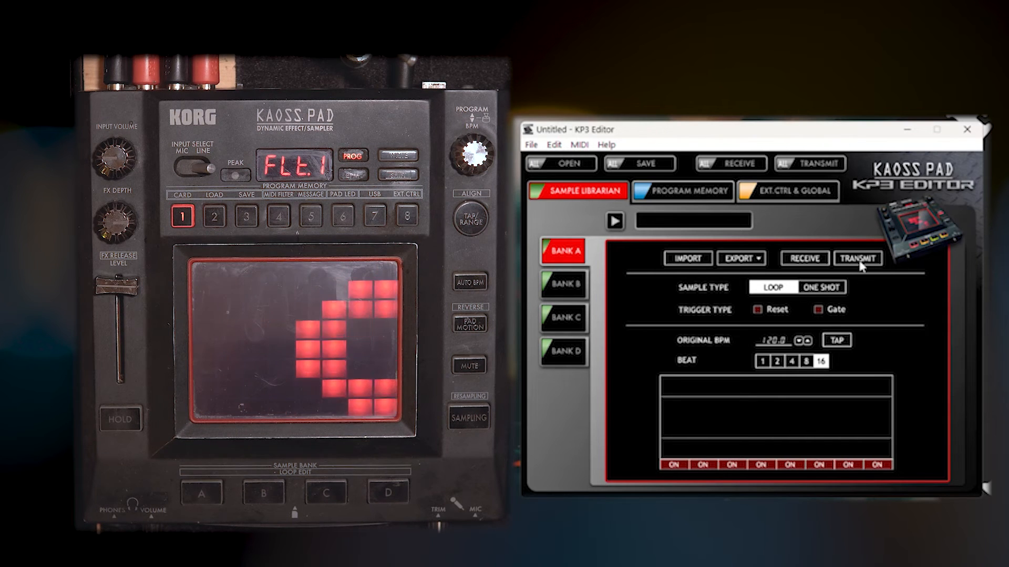
left_click(787, 192)
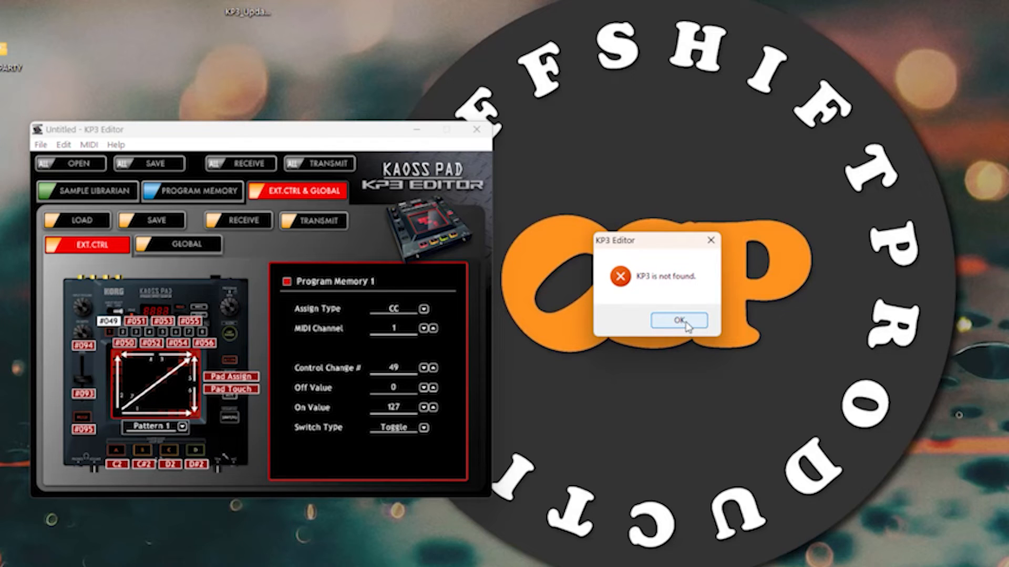
left_click(676, 322)
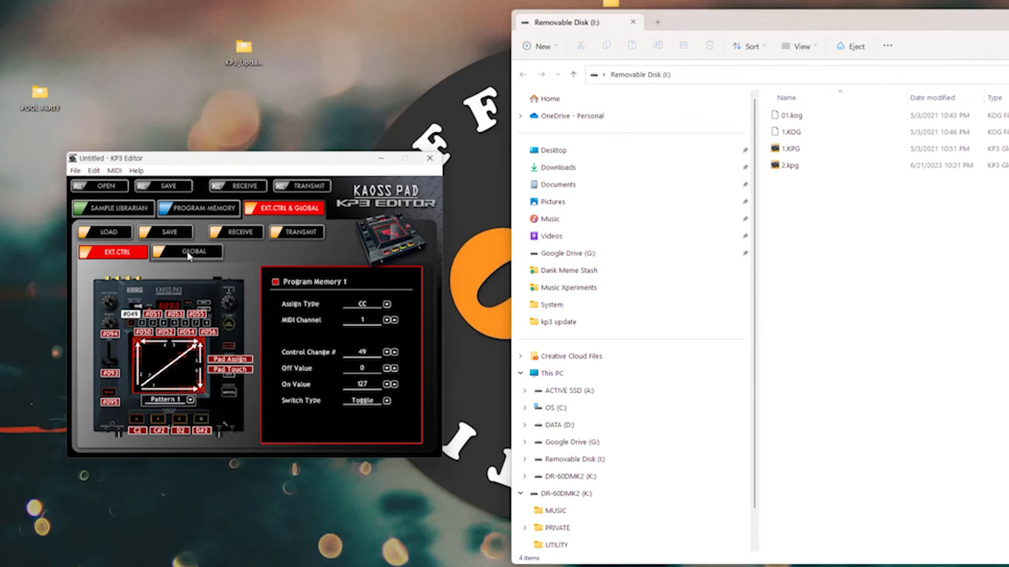
- Switch to the GLOBAL settings, then the PROGRAM MEMORY list of eight program slots
left_click(186, 251)
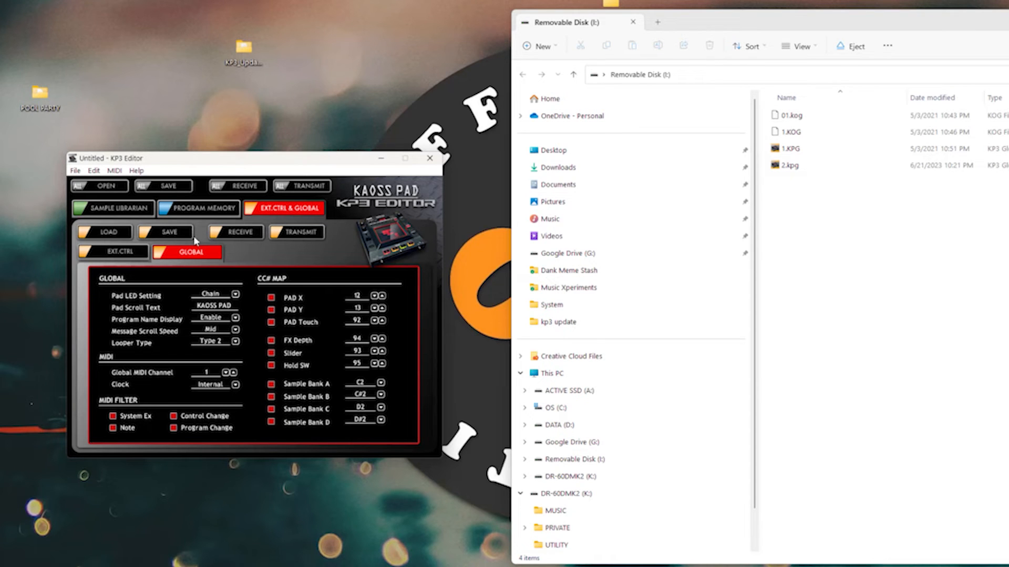
left_click(199, 208)
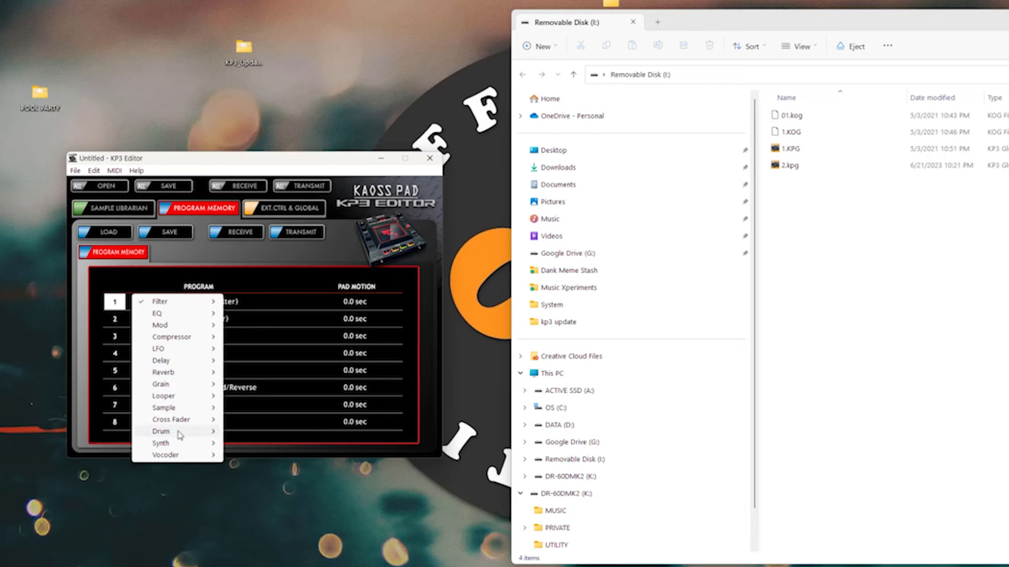
mouse_move(171, 336)
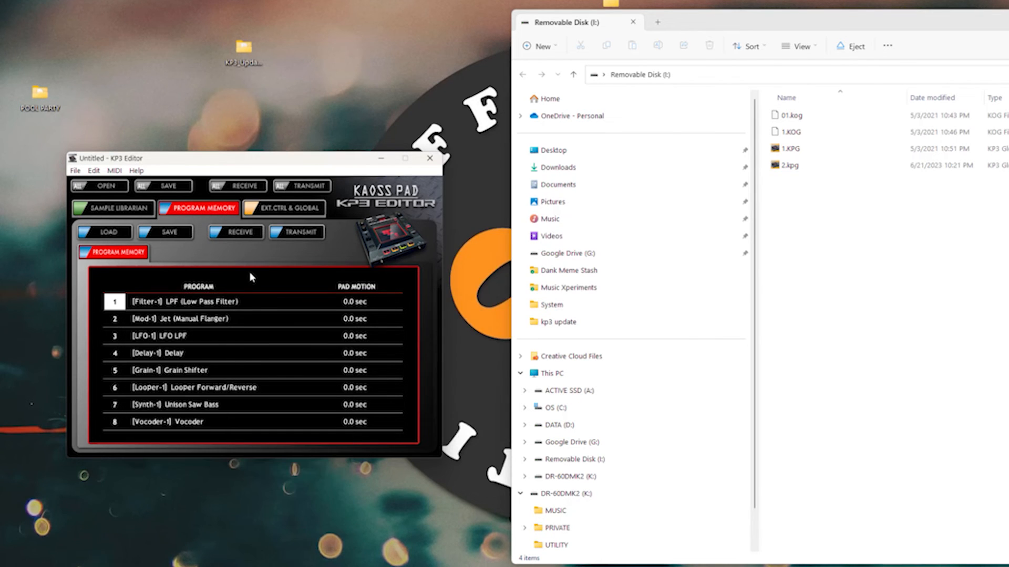
mouse_move(236, 283)
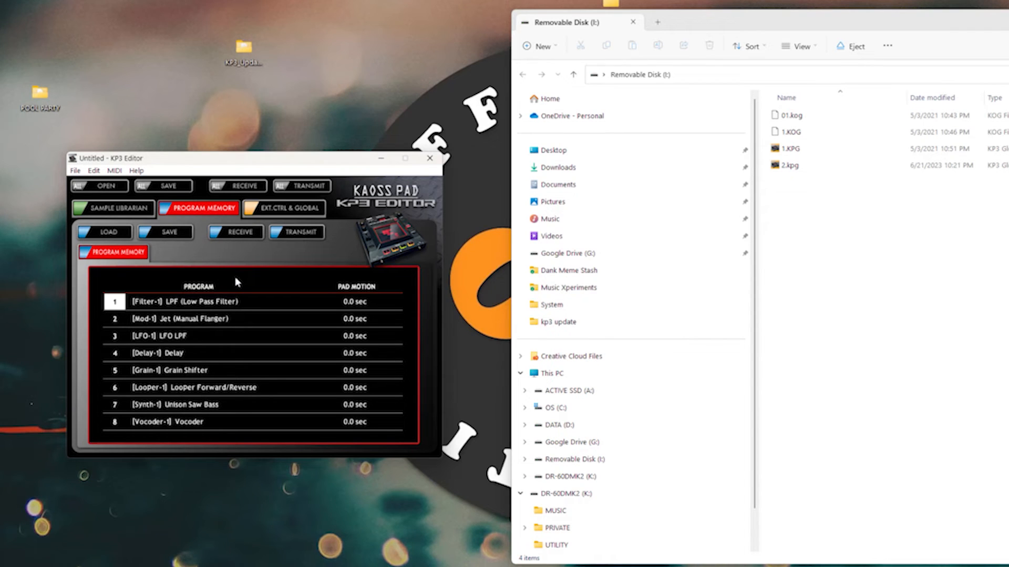
mouse_move(290, 283)
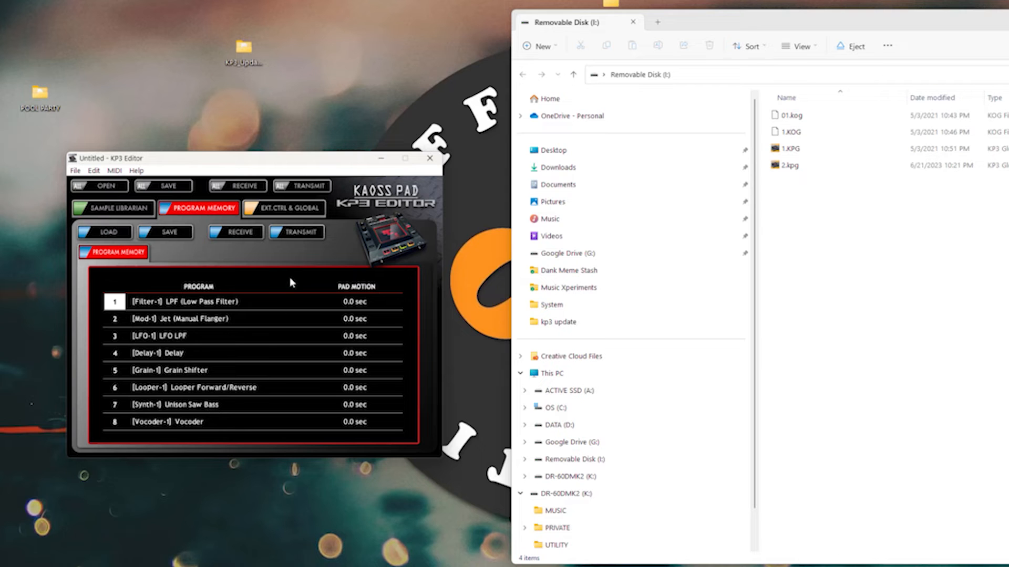
- Return to the GLOBAL settings where the pad scroll text is changed to BEANS
left_click(283, 208)
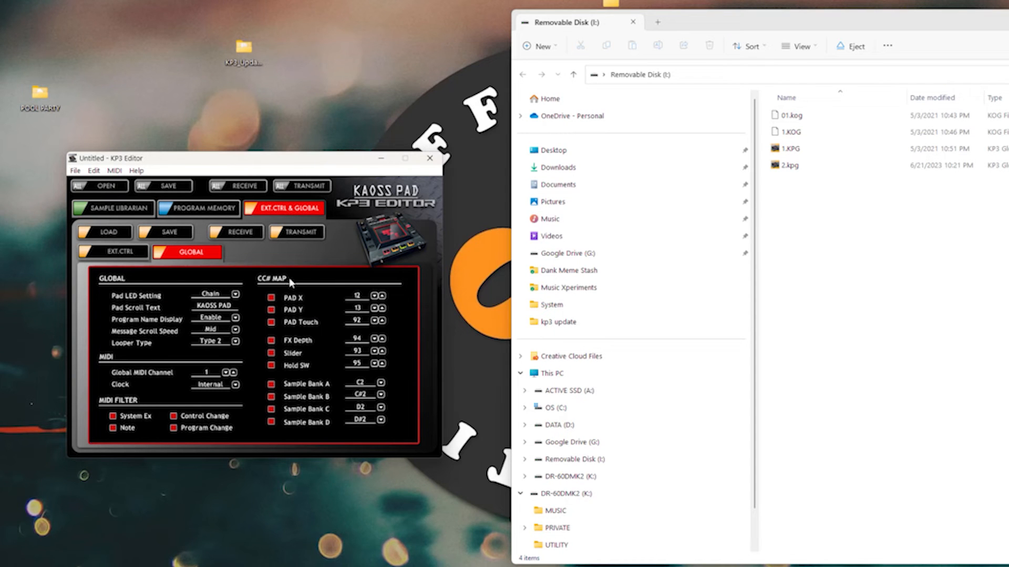
mouse_move(263, 376)
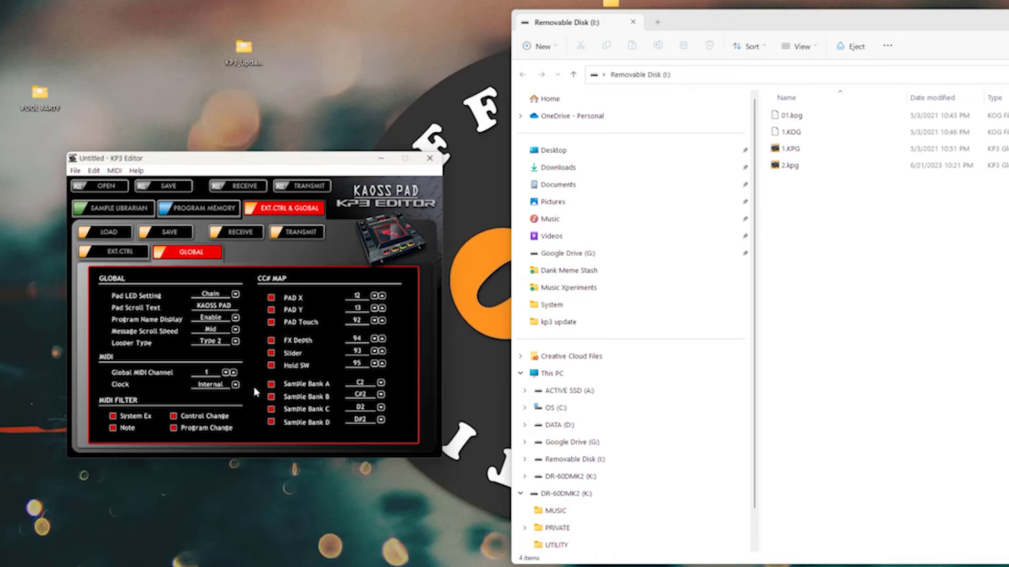
mouse_move(213, 309)
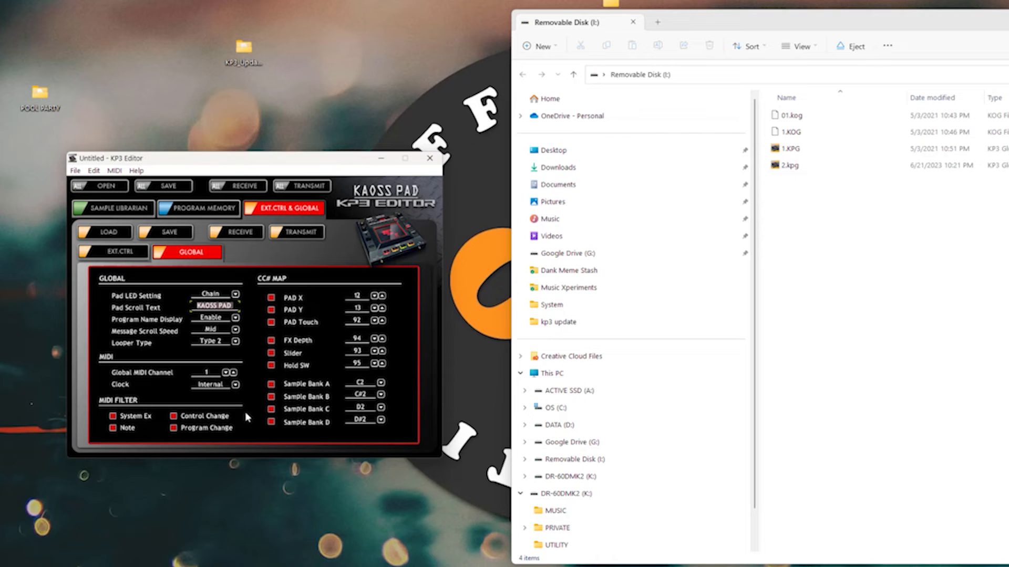
mouse_move(248, 417)
type("BEANS")
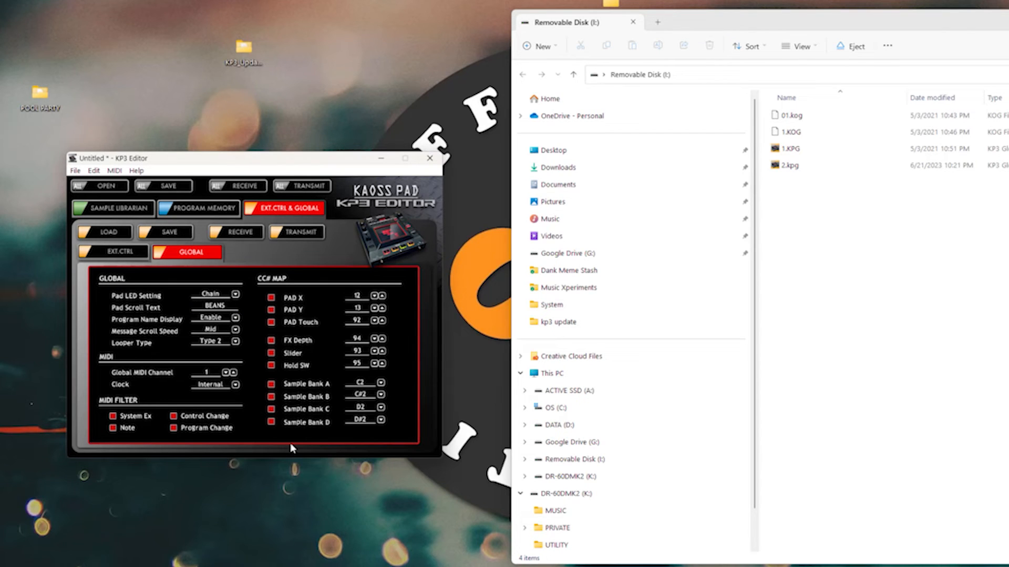
mouse_move(347, 395)
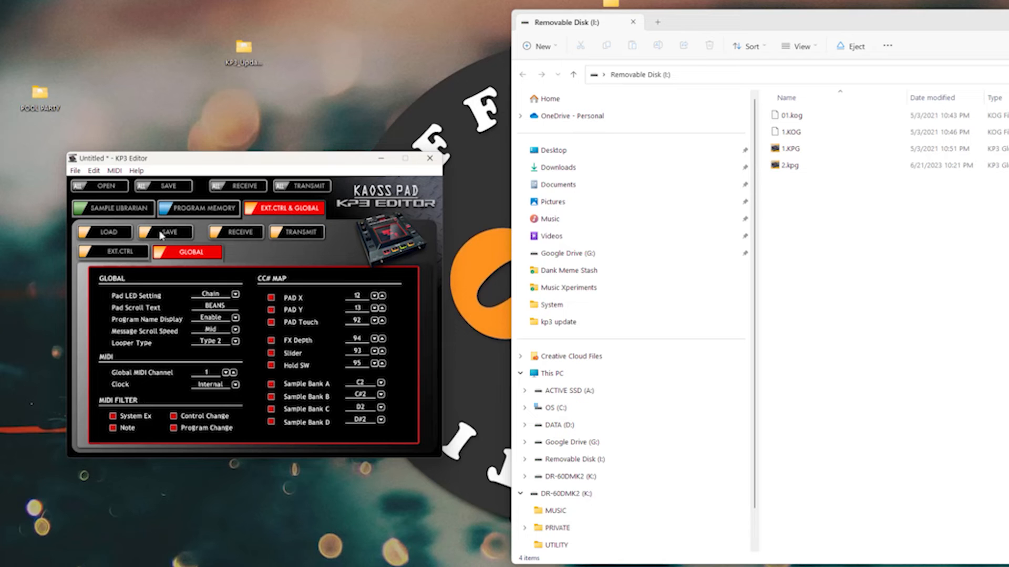
- Save the global settings as 3.kpg on Removable Disk (I:) and verify the file in File Explorer
left_click(165, 232)
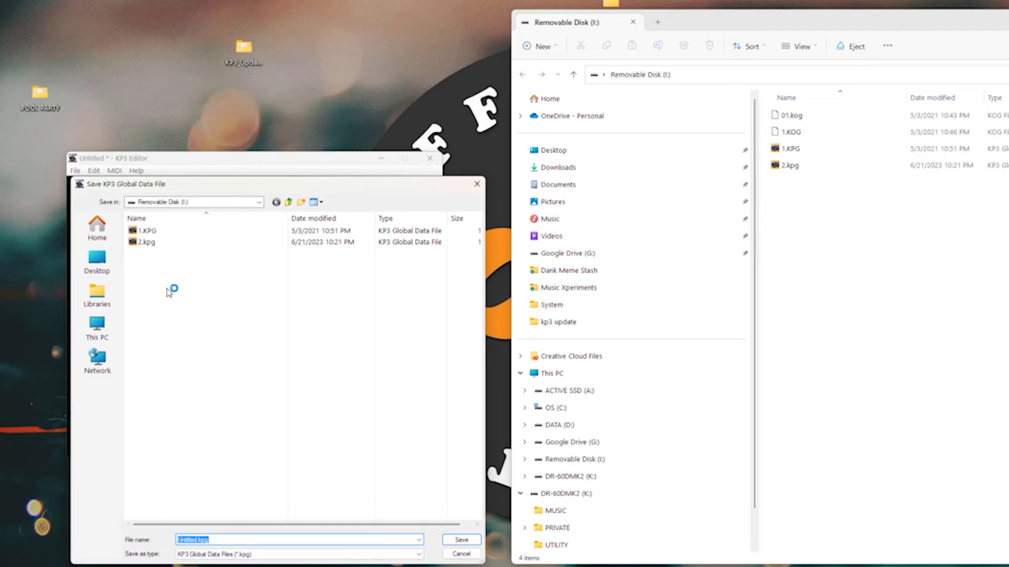
left_click(146, 241)
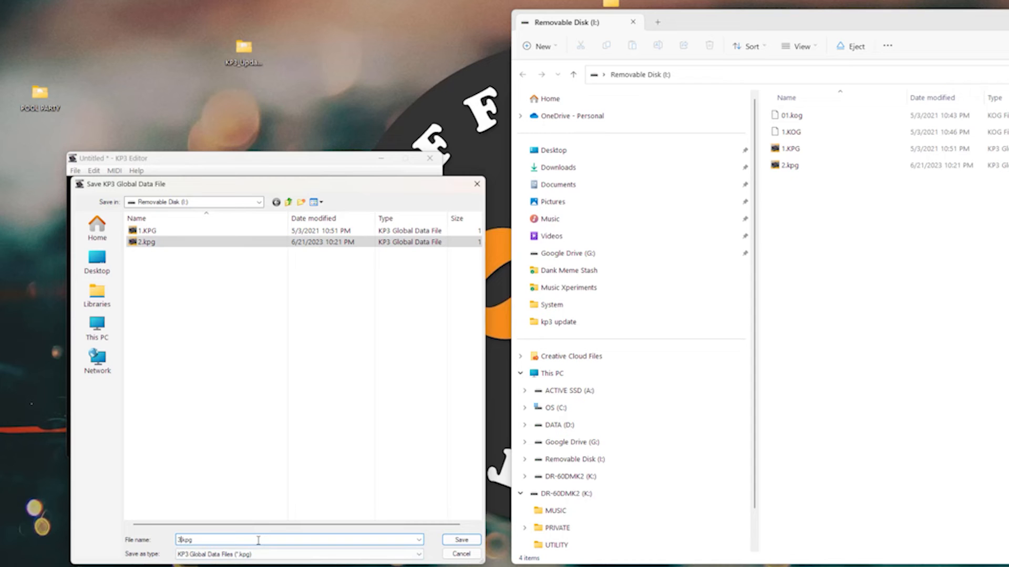
left_click(460, 540)
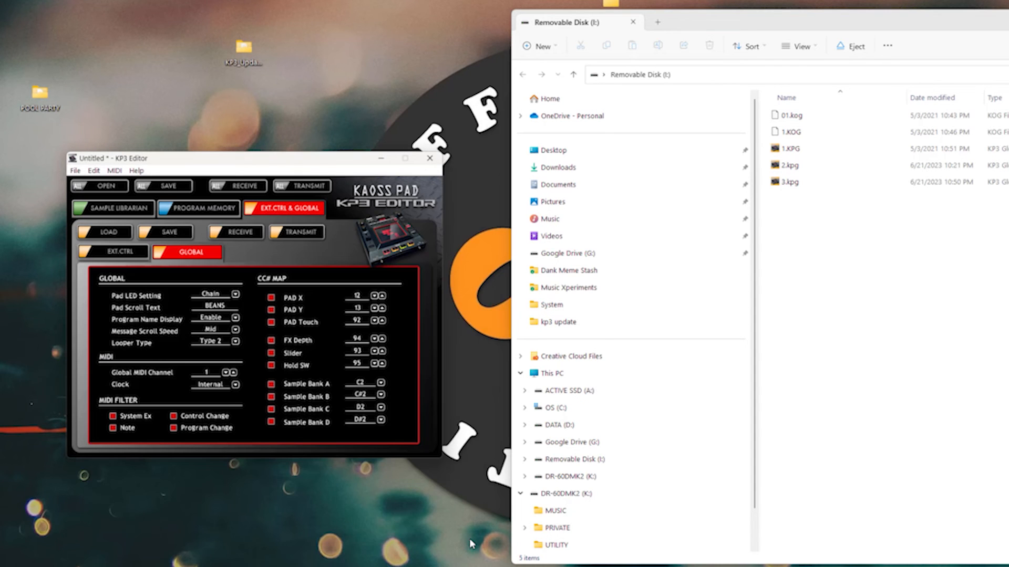
left_click(791, 181)
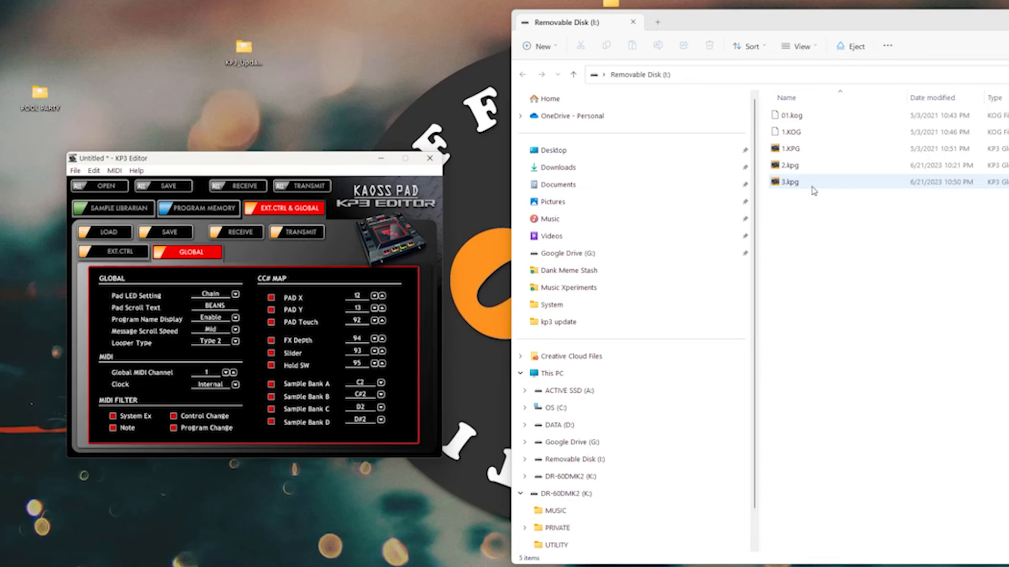
left_click(633, 22)
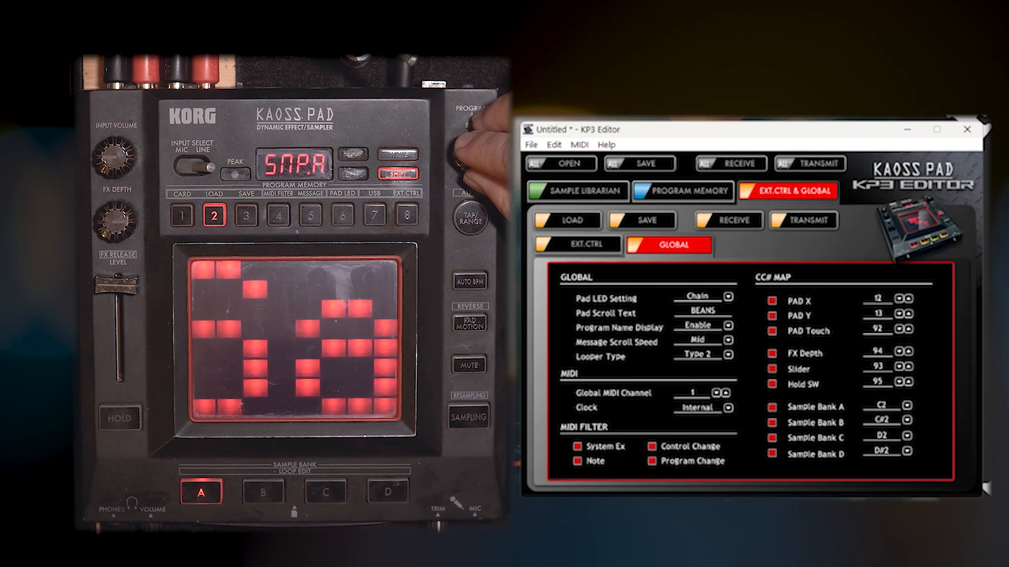
left_click(387, 491)
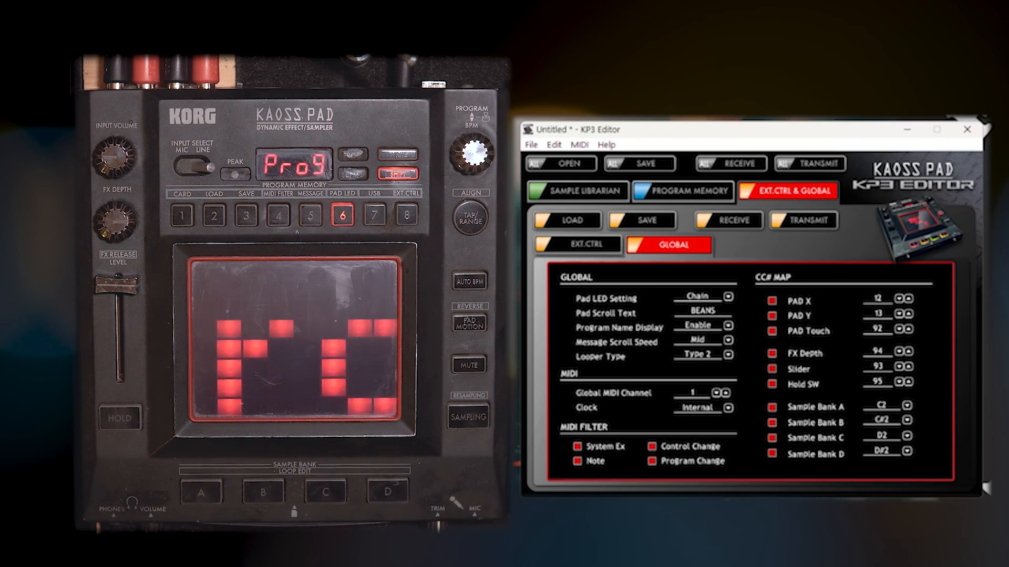
left_click(472, 155)
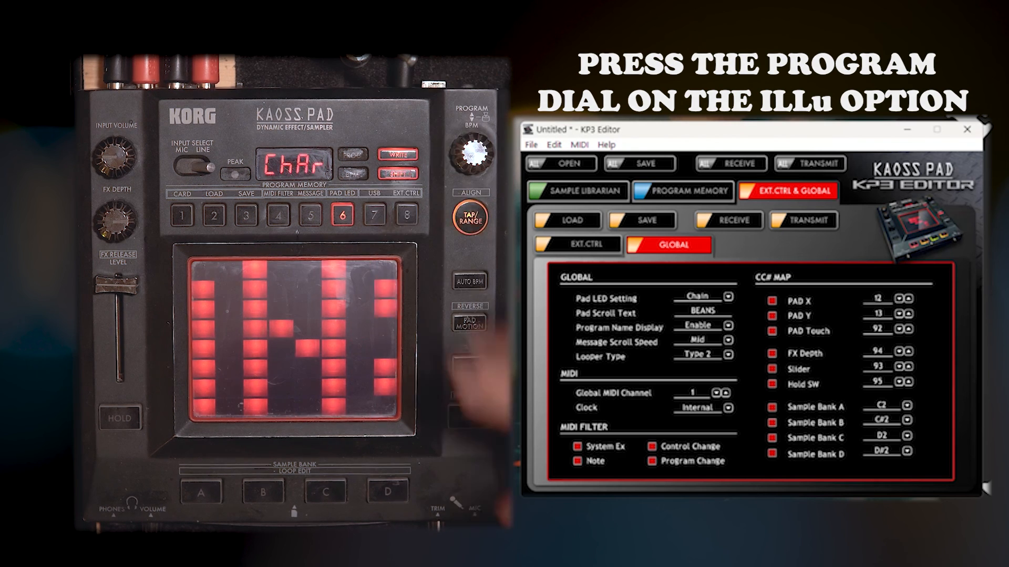
left_click(473, 158)
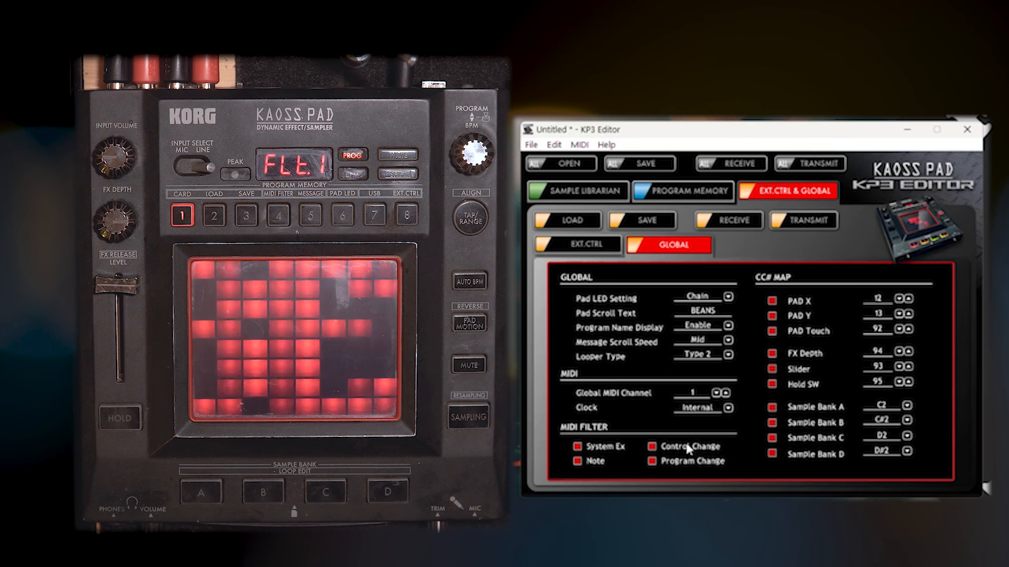
left_click(681, 192)
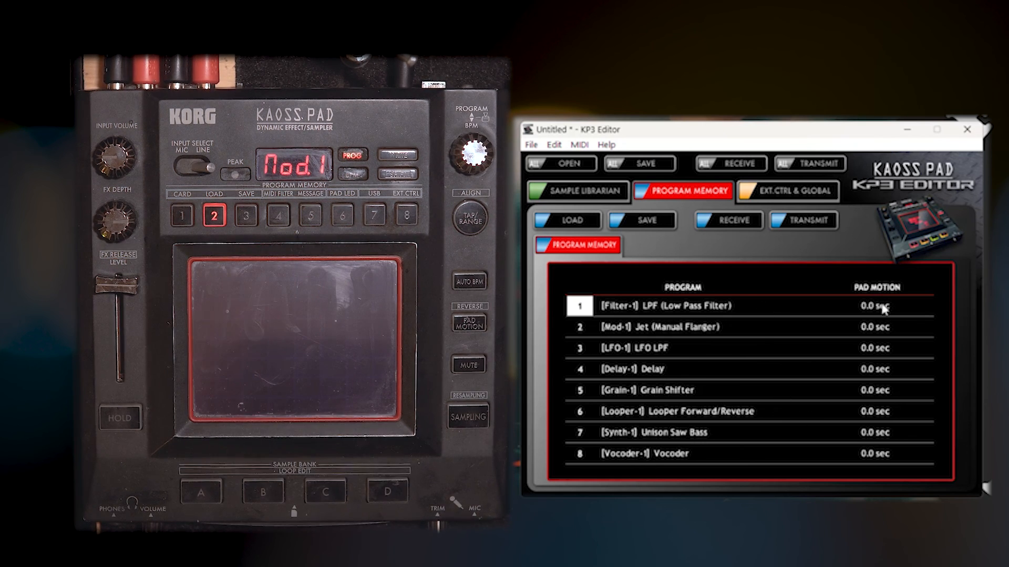
left_click(577, 191)
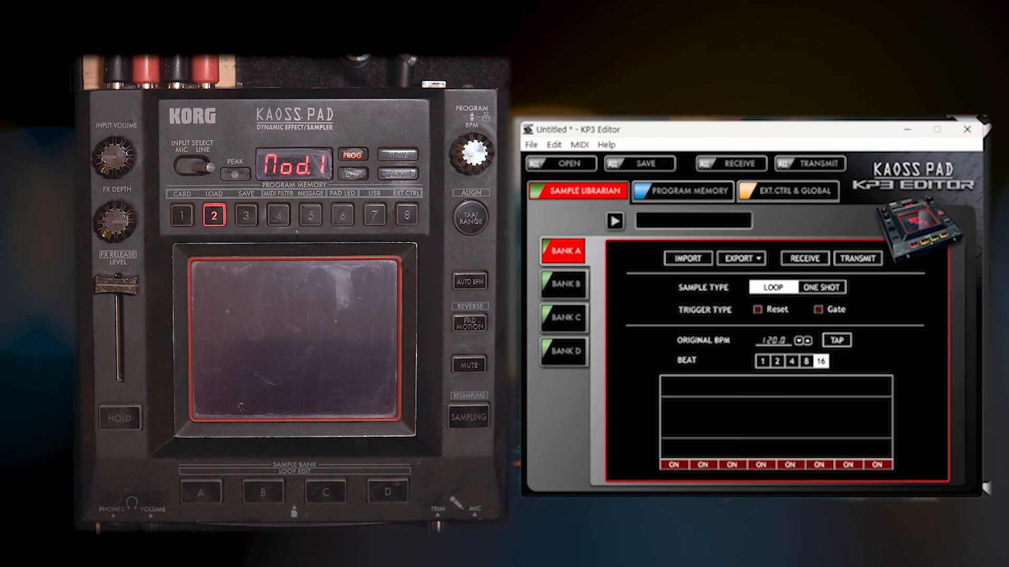
left_click(787, 191)
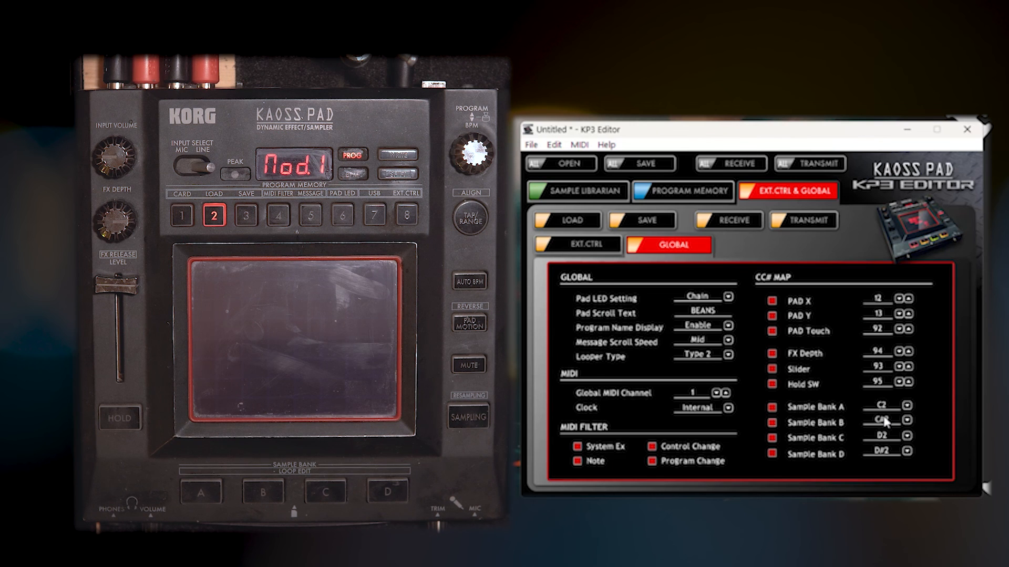